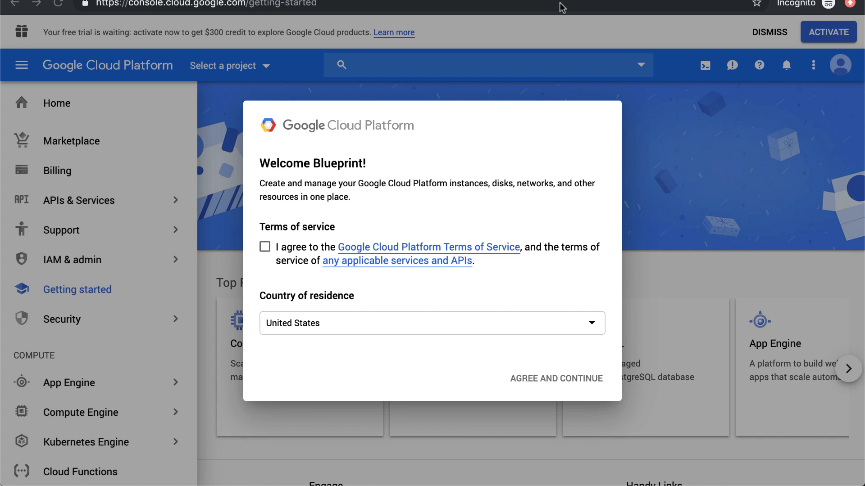
{"action": "mouse_move", "coordinate": [321, 102]}
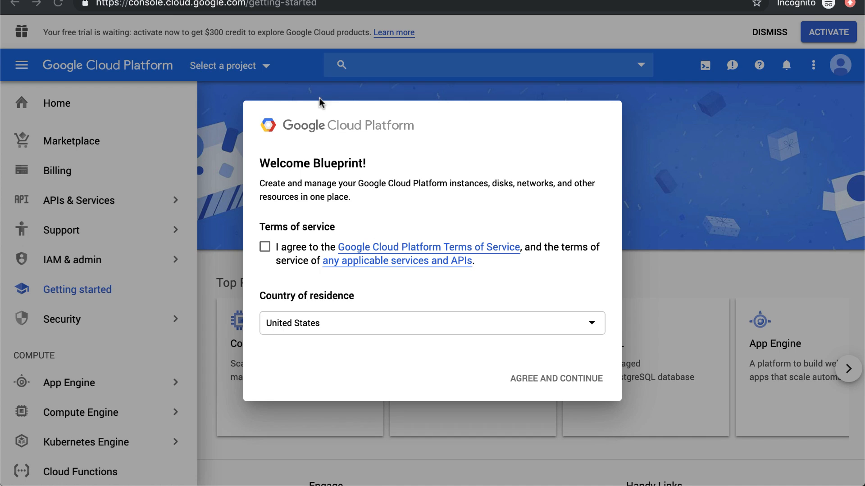
Accept the Terms of Service in the Welcome dialog and continue to the console.
{"action": "left_click", "coordinate": [205, 5]}
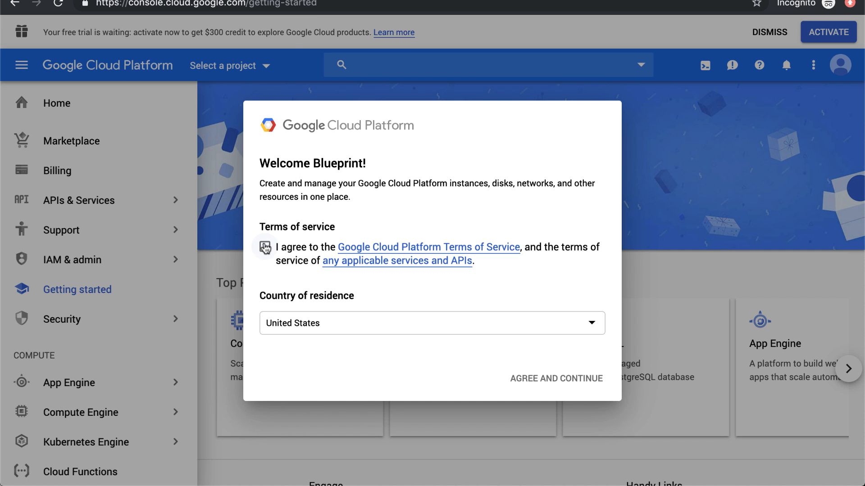
{"action": "left_click", "coordinate": [265, 247]}
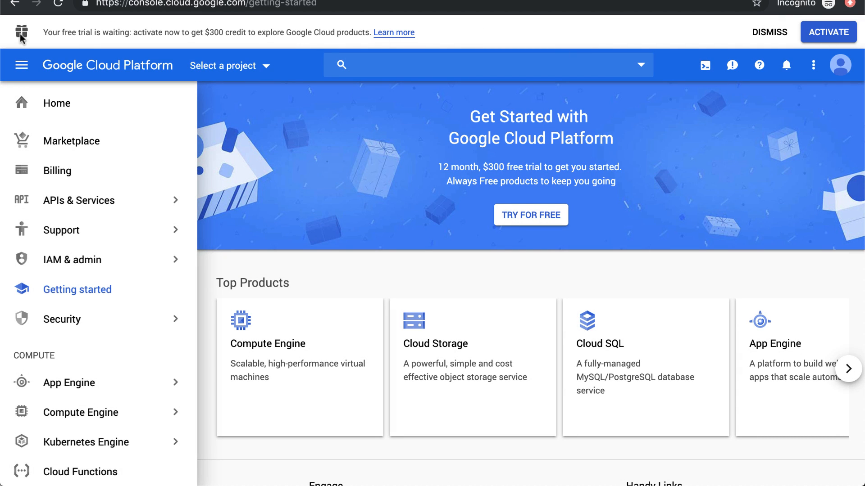
{"action": "mouse_move", "coordinate": [375, 49]}
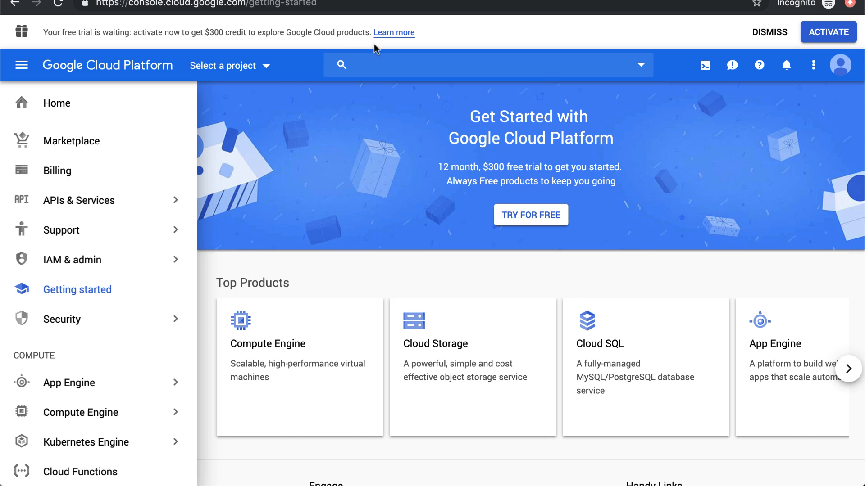
{"action": "mouse_move", "coordinate": [340, 45]}
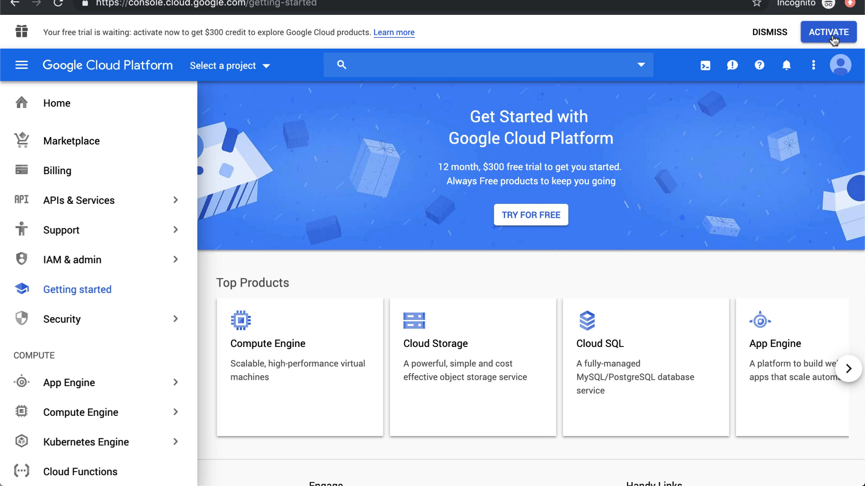
{"action": "mouse_move", "coordinate": [220, 29]}
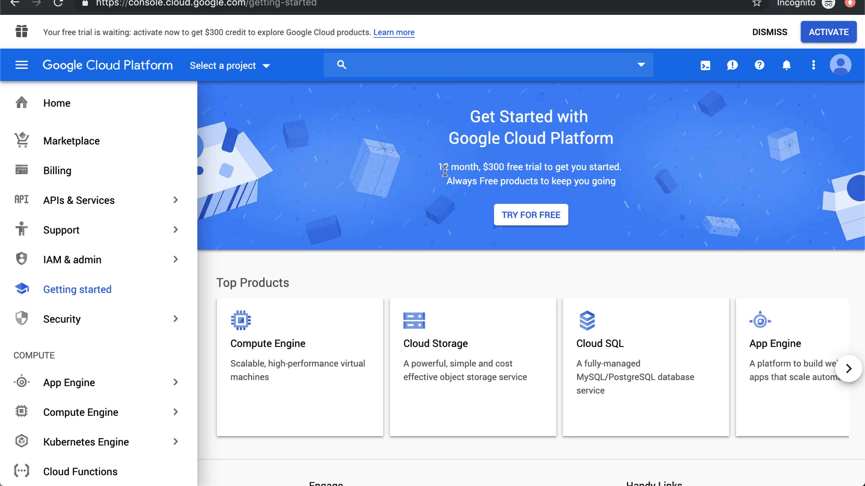
Bring up the project picker from the Select a project dropdown in the top bar.
{"action": "left_click", "coordinate": [225, 65]}
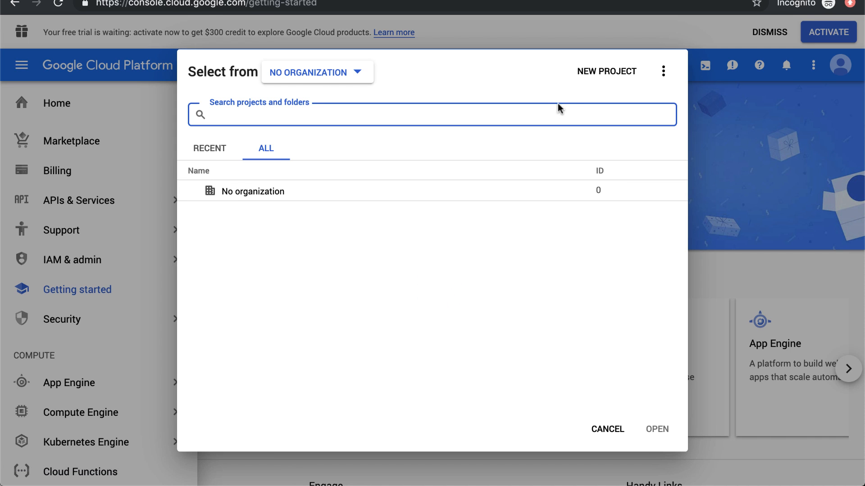
Create a new project named test-project under the theblueprint.training organization.
{"action": "left_click", "coordinate": [606, 71]}
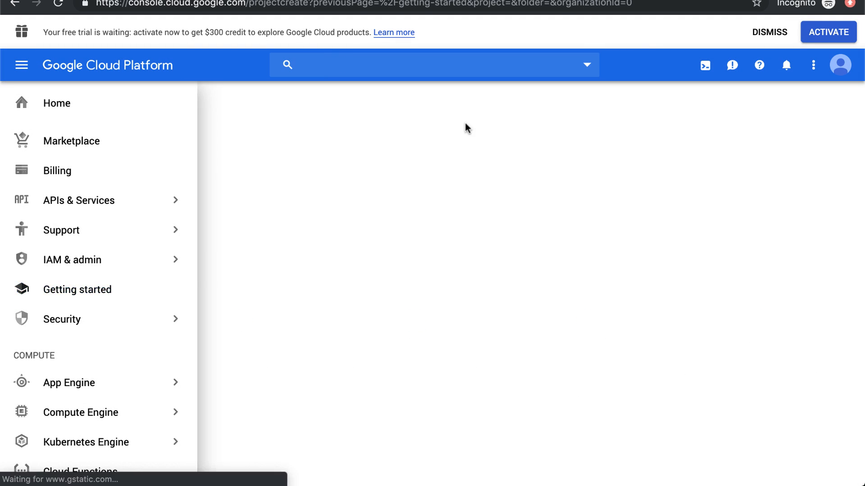
{"action": "type", "text": "dum"}
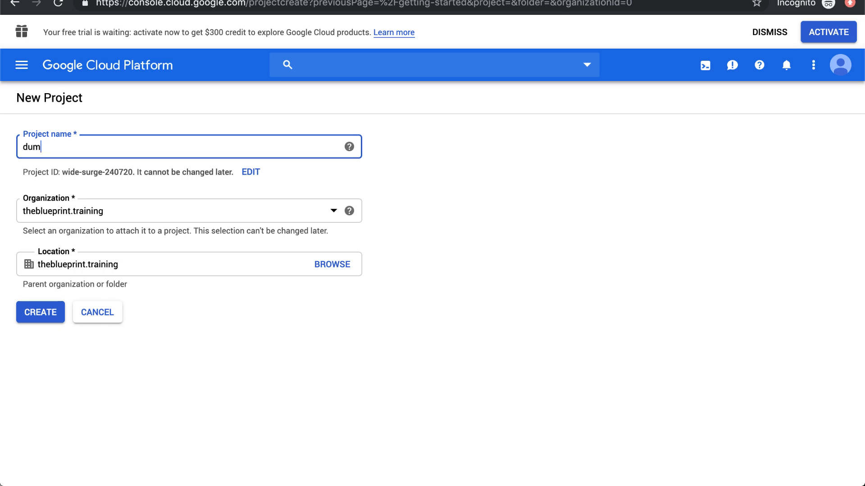
{"action": "type", "text": "test-"}
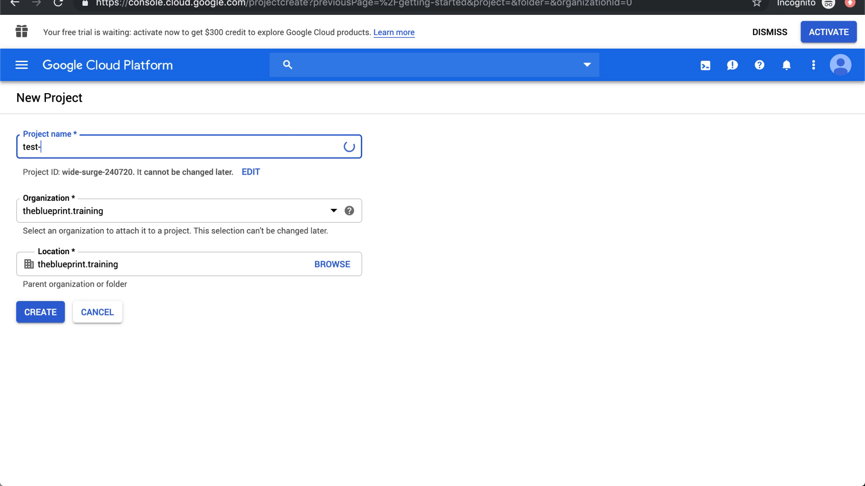
{"action": "left_click", "coordinate": [189, 211]}
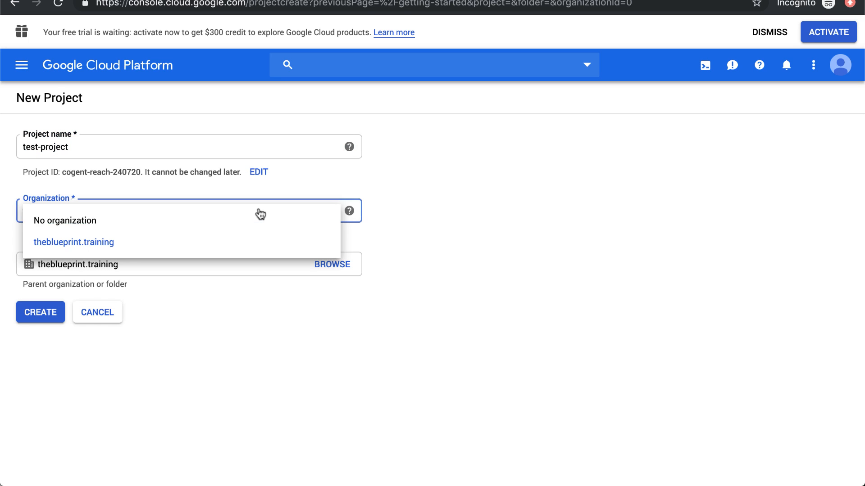
{"action": "left_click", "coordinate": [73, 242]}
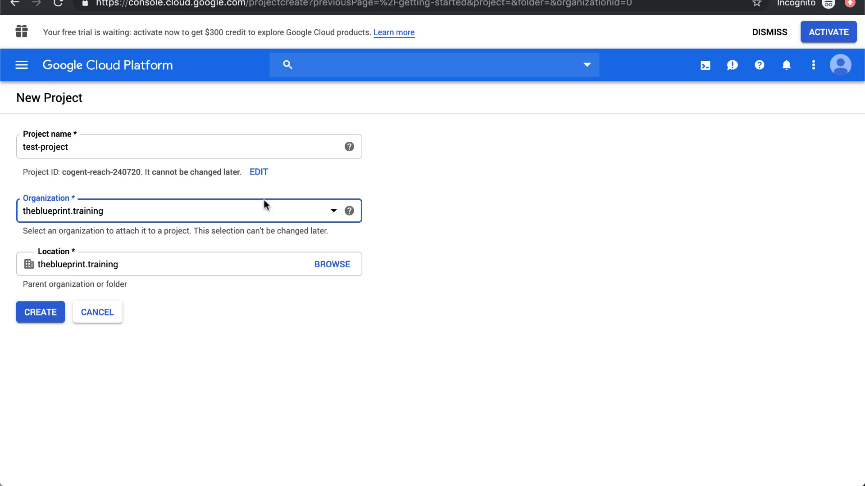
{"action": "mouse_move", "coordinate": [130, 271]}
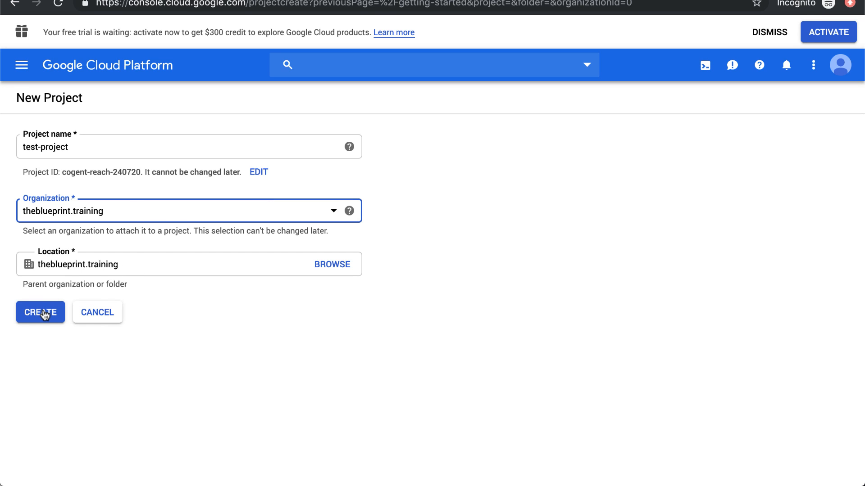
{"action": "left_click", "coordinate": [40, 313]}
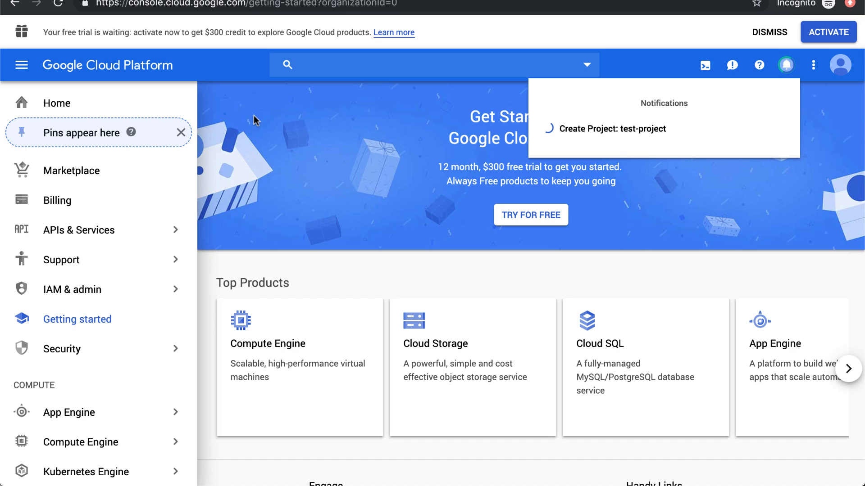
{"action": "mouse_move", "coordinate": [429, 127]}
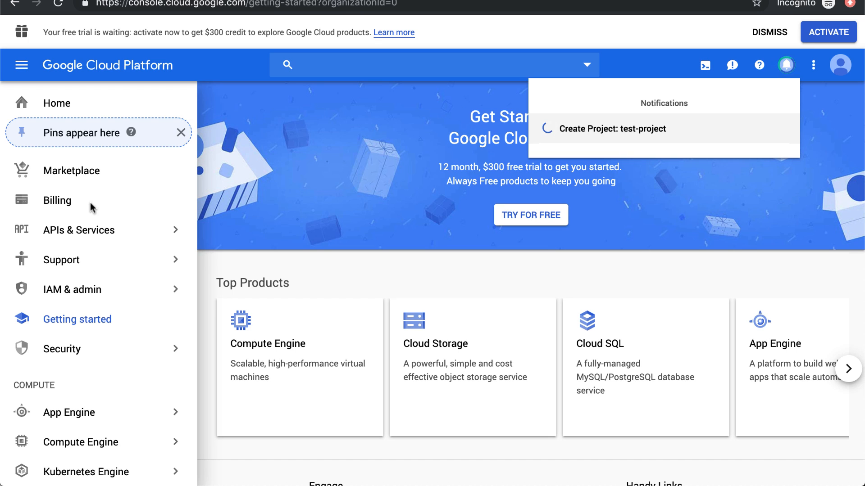
Dismiss the project-creation notifications and go to the Billing page.
{"action": "left_click", "coordinate": [785, 65]}
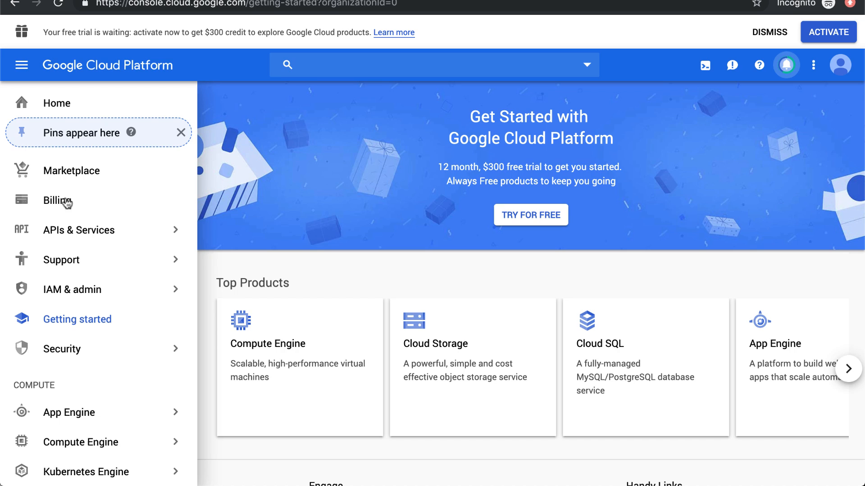
{"action": "left_click", "coordinate": [57, 201]}
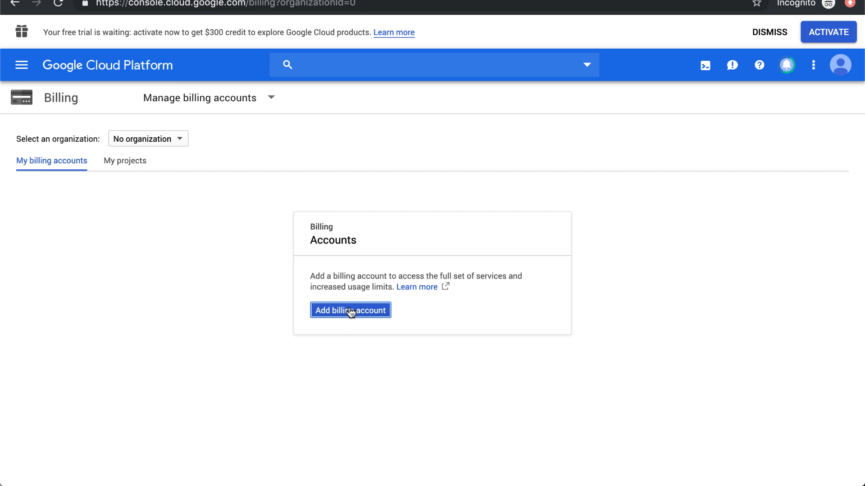
Add a billing account to start the $300 12-month free trial and dismiss the welcome note.
{"action": "left_click", "coordinate": [350, 310]}
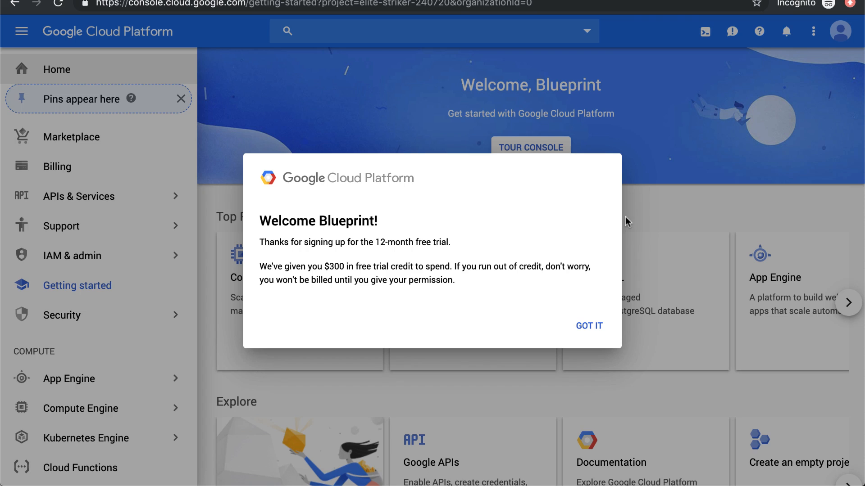
{"action": "mouse_move", "coordinate": [418, 236]}
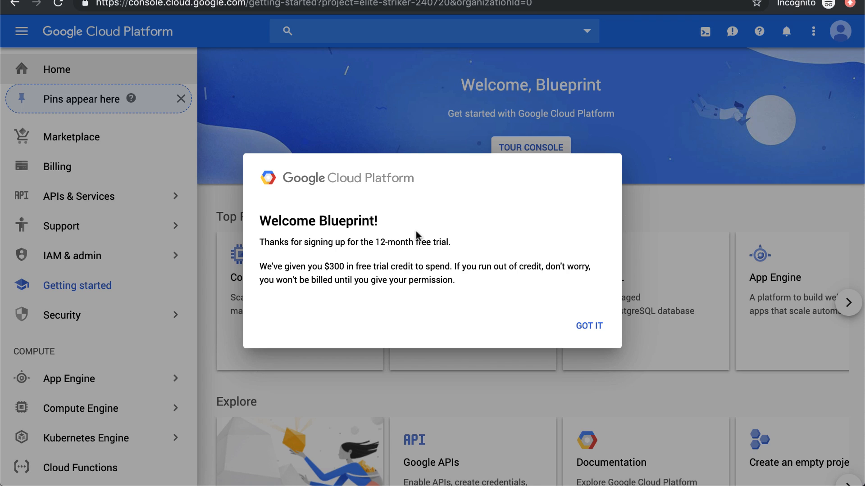
{"action": "mouse_move", "coordinate": [463, 277]}
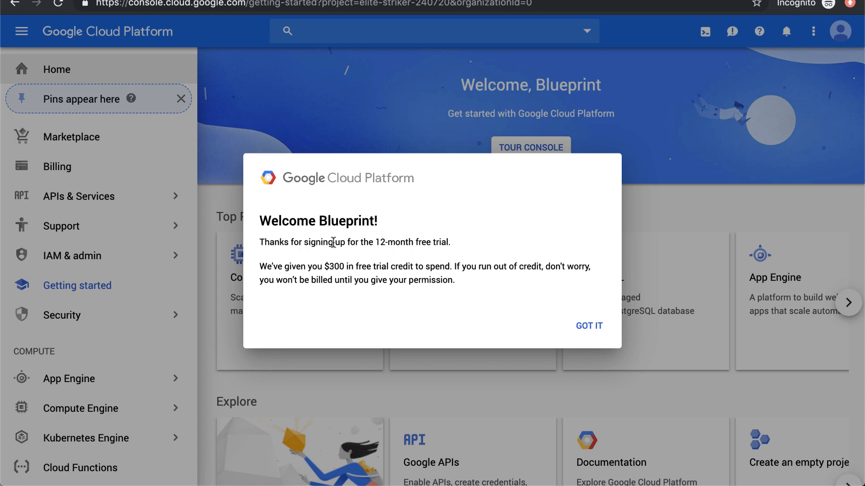
{"action": "mouse_move", "coordinate": [529, 296]}
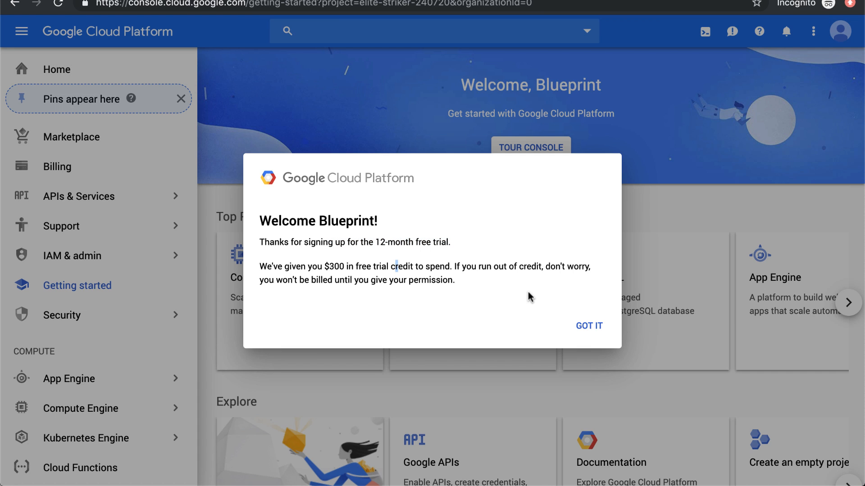
{"action": "left_click", "coordinate": [588, 325]}
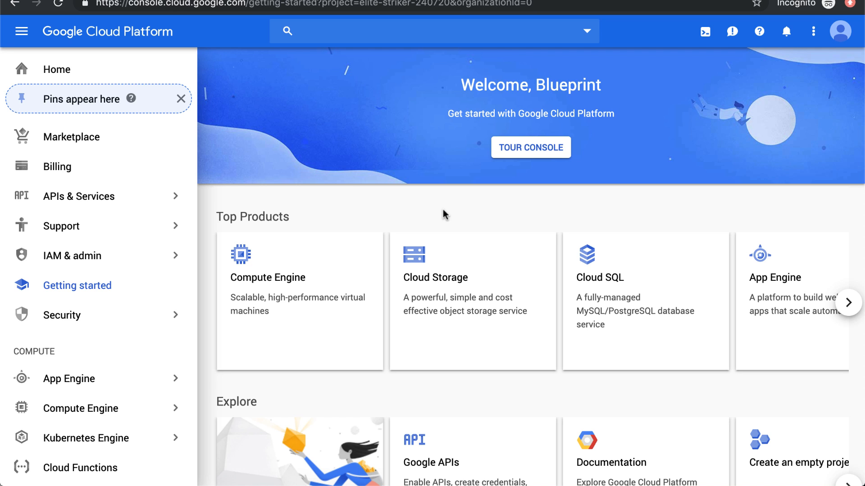
{"action": "mouse_move", "coordinate": [21, 31]}
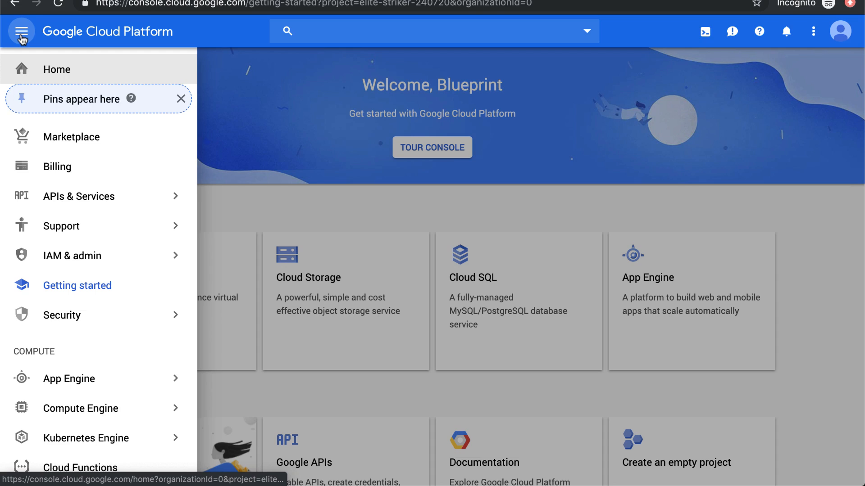
Launch BigQuery from the Big Data section of the products menu.
{"action": "left_click", "coordinate": [21, 30]}
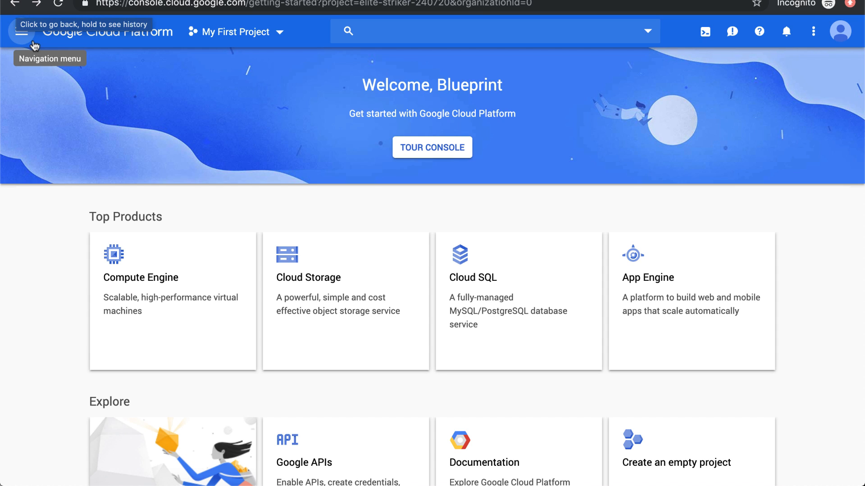
{"action": "left_click", "coordinate": [21, 31]}
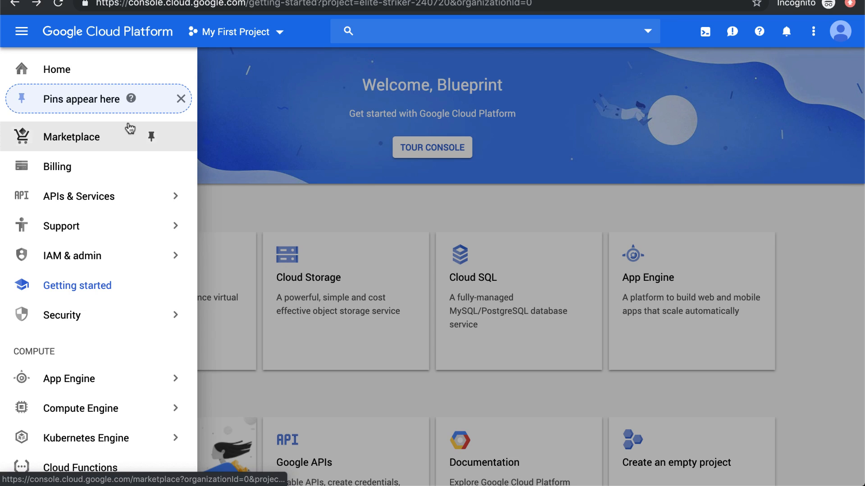
{"action": "scroll", "scroll_direction": "down", "scroll_amount": 3}
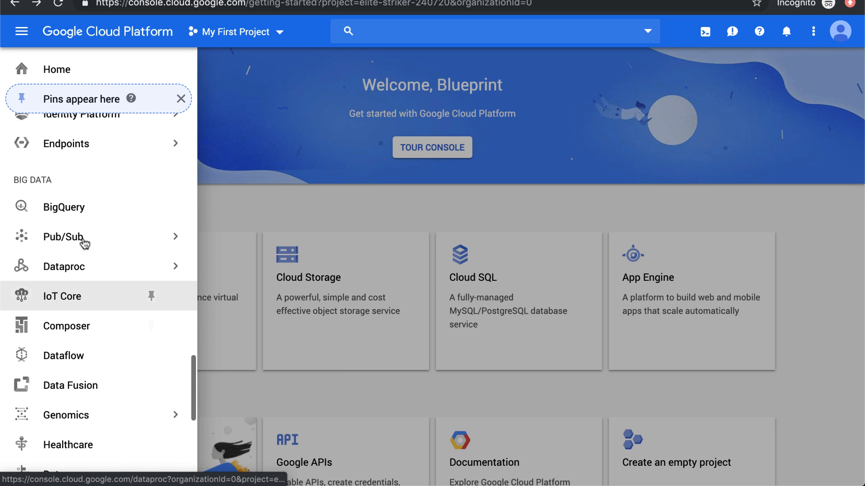
{"action": "left_click", "coordinate": [64, 207]}
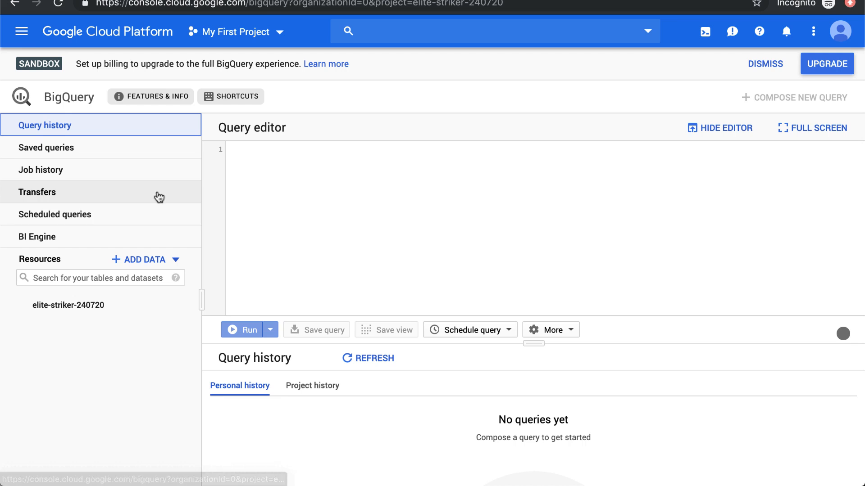
Reopen the products menu and scroll back down to BigQuery to pin it.
{"action": "left_click", "coordinate": [22, 31]}
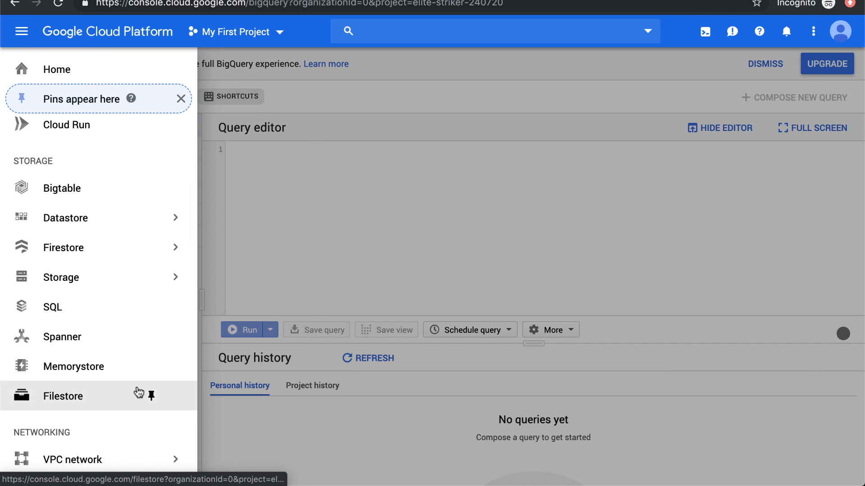
{"action": "scroll", "scroll_direction": "down", "scroll_amount": 3}
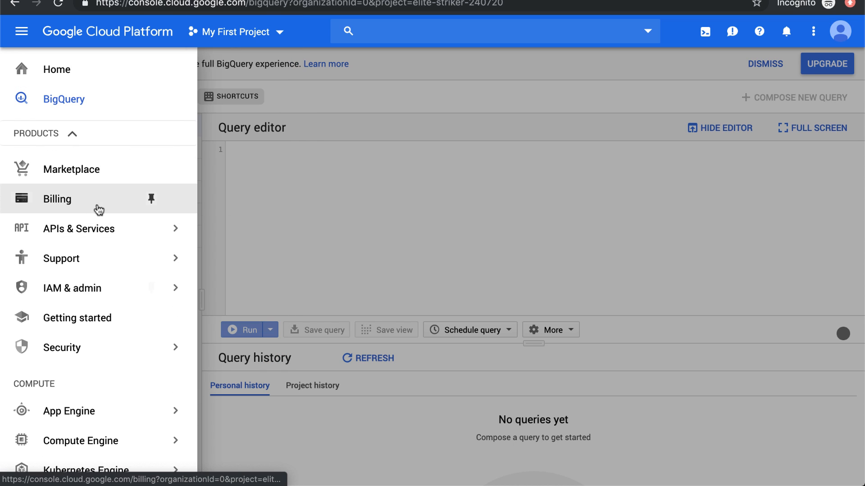
{"action": "mouse_move", "coordinate": [386, 117]}
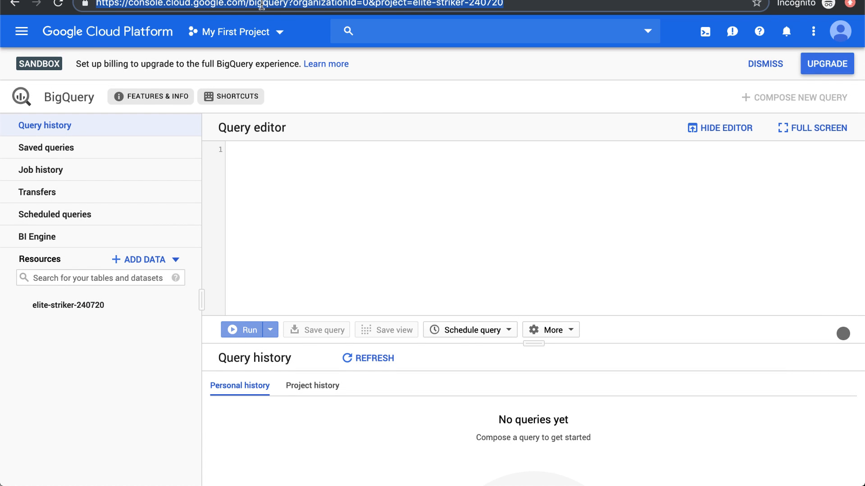
{"action": "mouse_move", "coordinate": [313, 104]}
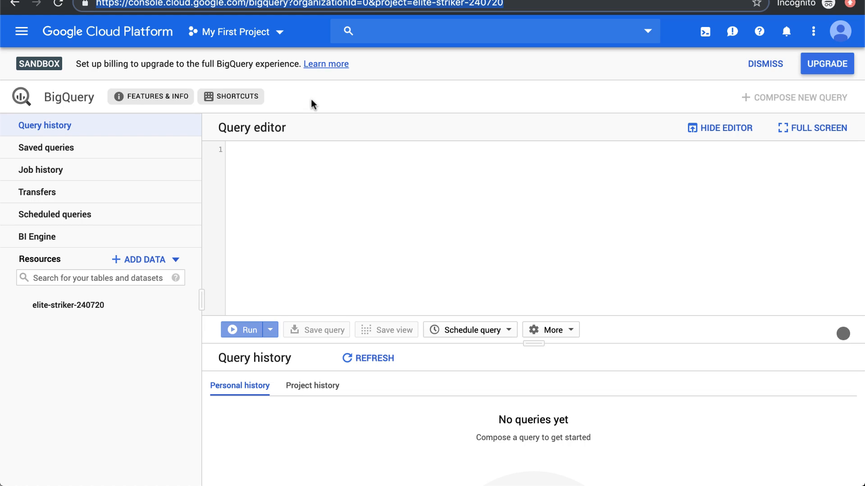
{"action": "mouse_move", "coordinate": [461, 211]}
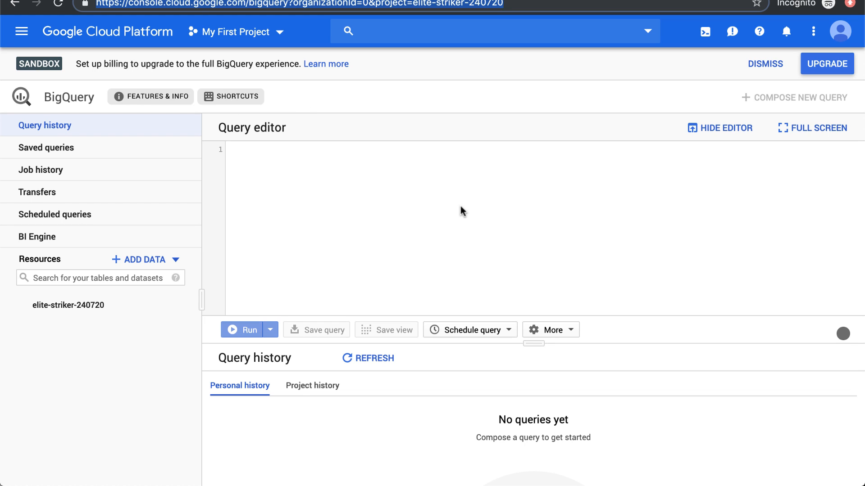
{"action": "mouse_move", "coordinate": [441, 246]}
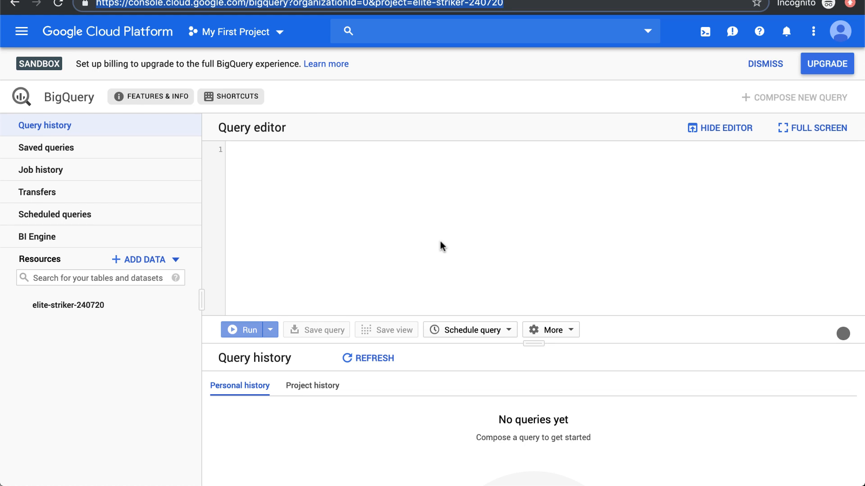
{"action": "mouse_move", "coordinate": [386, 233]}
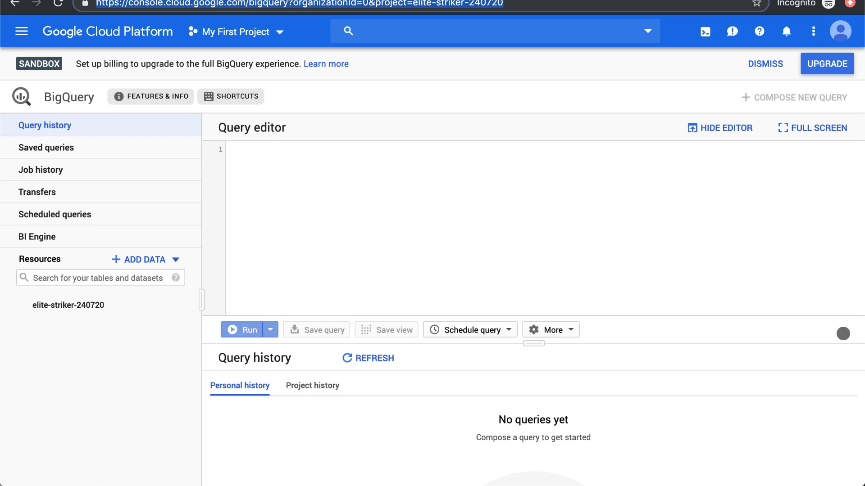
{"action": "mouse_move", "coordinate": [333, 230]}
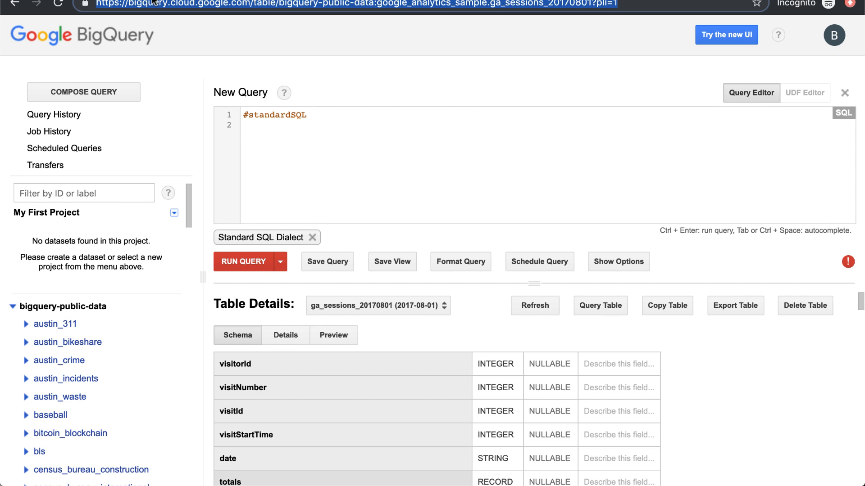
{"action": "mouse_move", "coordinate": [242, 9]}
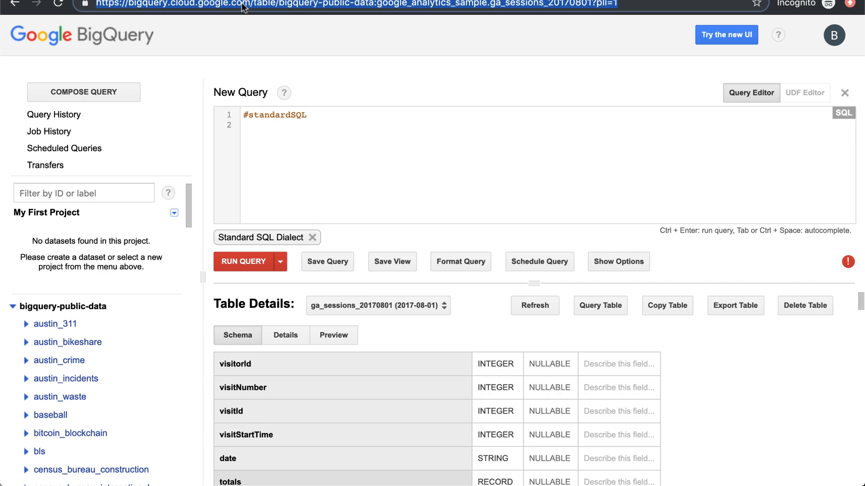
{"action": "mouse_move", "coordinate": [647, 327]}
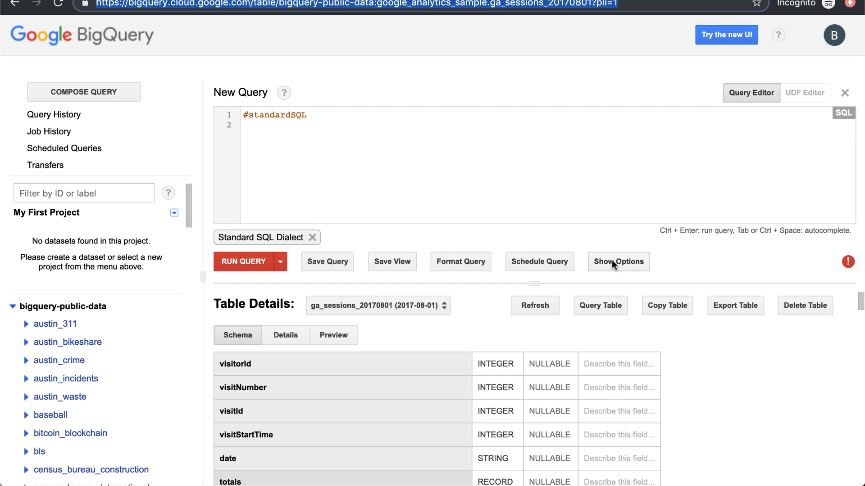
{"action": "type", "text": "show toptions"}
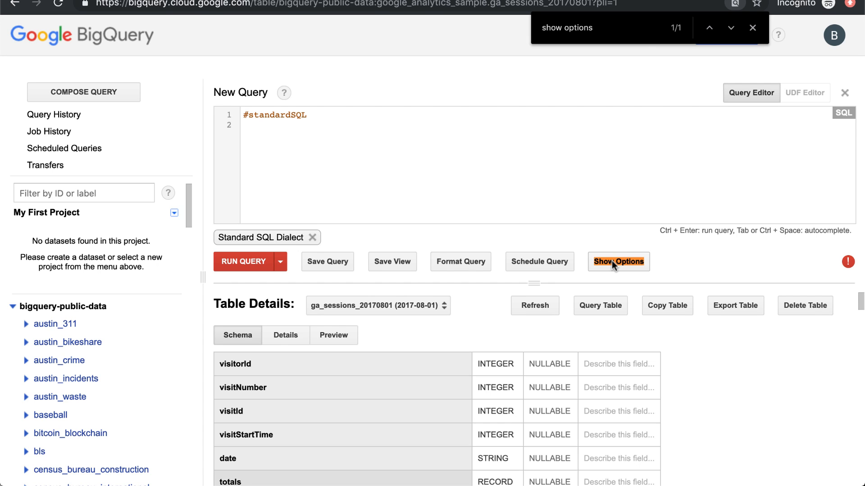
{"action": "mouse_move", "coordinate": [639, 246]}
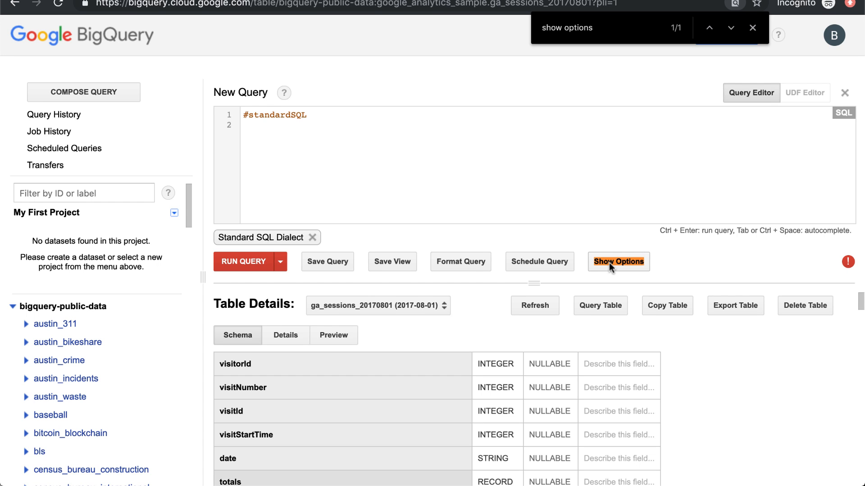
{"action": "left_click", "coordinate": [618, 262]}
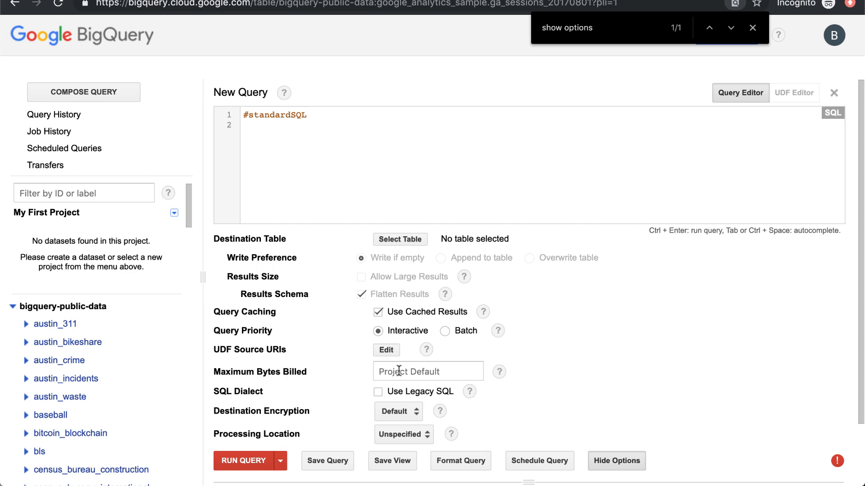
{"action": "left_click", "coordinate": [378, 392]}
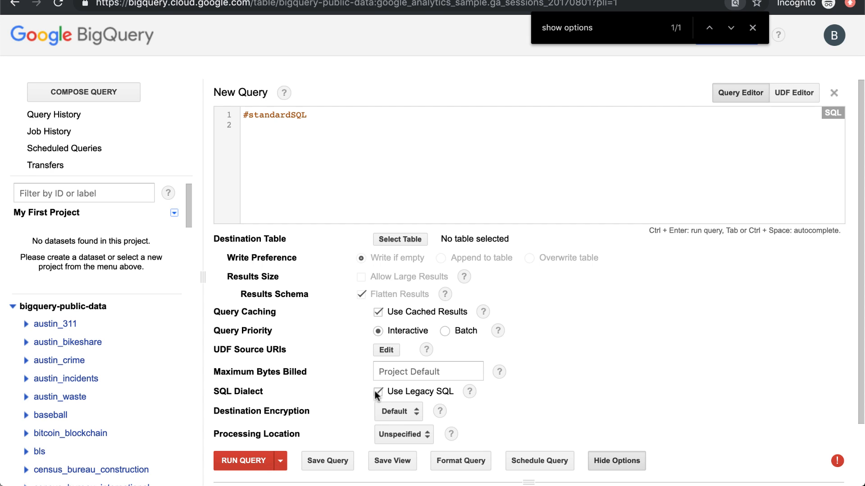
{"action": "left_click", "coordinate": [378, 392]}
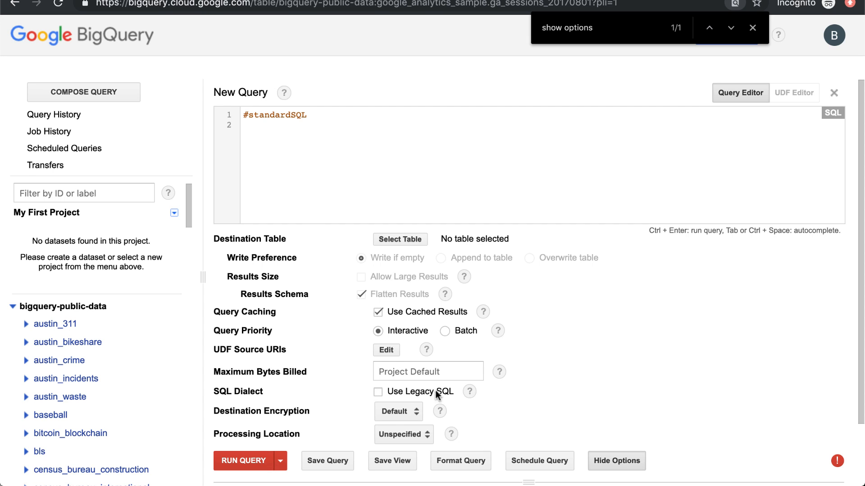
{"action": "mouse_move", "coordinate": [440, 410]}
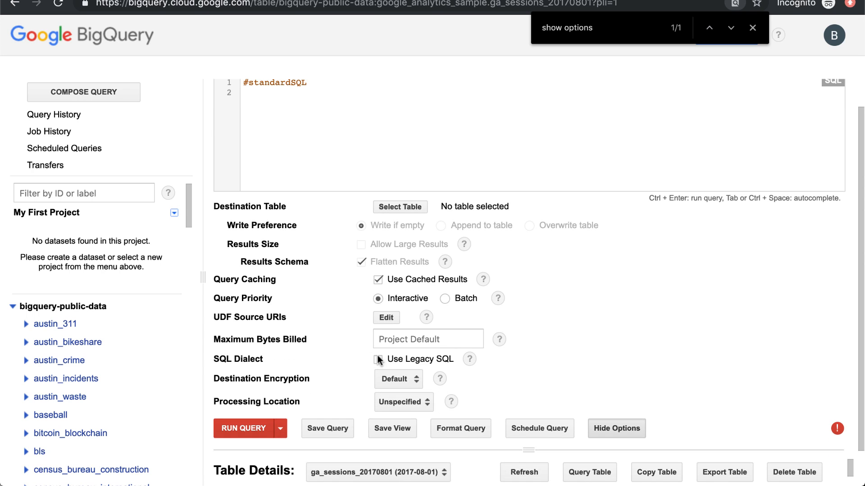
{"action": "left_click", "coordinate": [616, 429]}
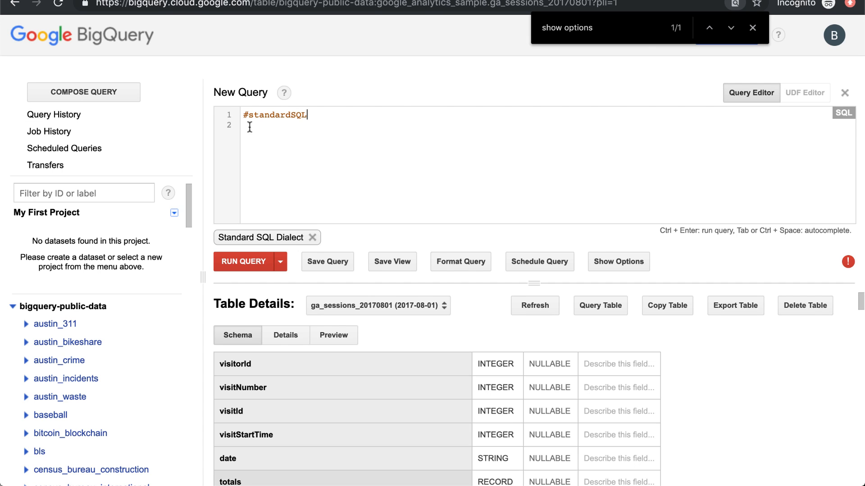
{"action": "mouse_move", "coordinate": [125, 295]}
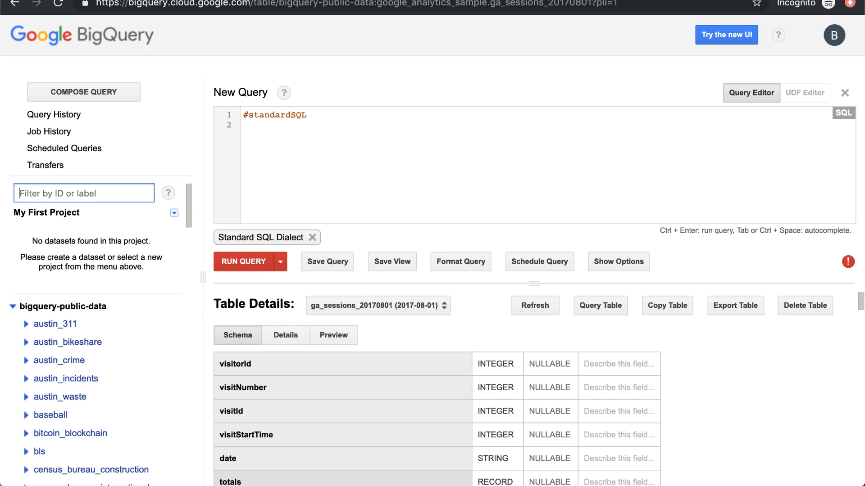
View the ga_sessions_20170801 table's preview rows, then its schema of fields and types.
{"action": "type", "text": "google"}
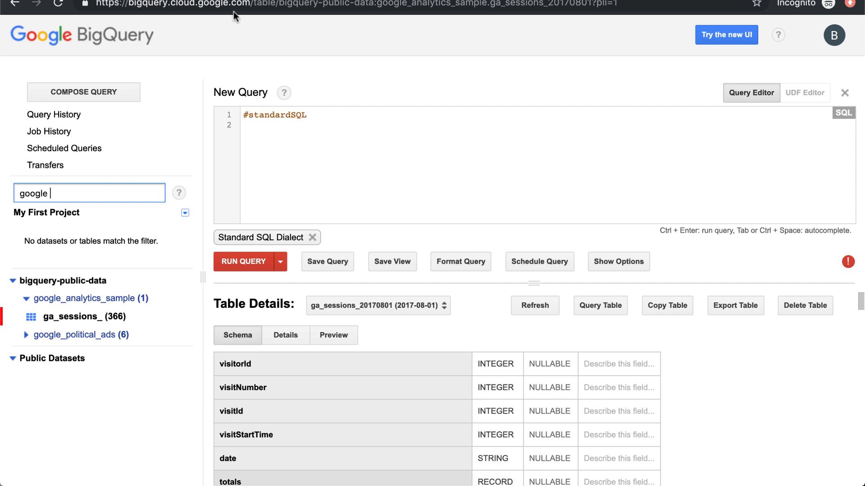
{"action": "mouse_move", "coordinate": [121, 255]}
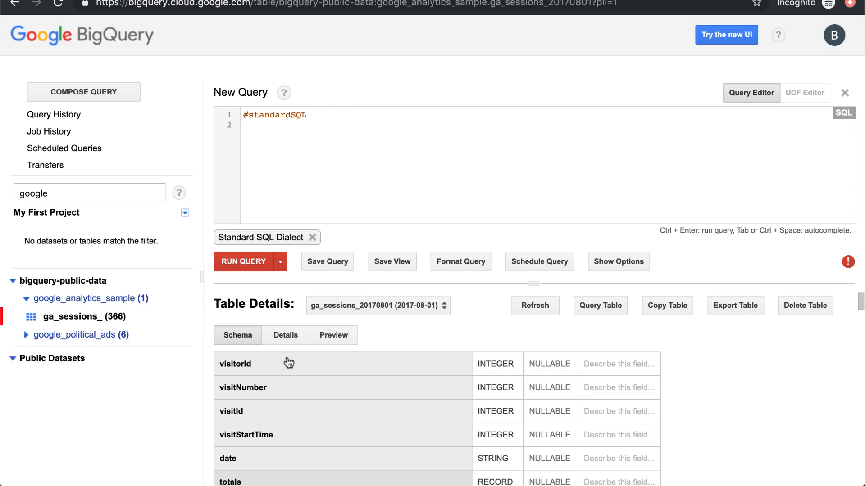
{"action": "left_click", "coordinate": [333, 336]}
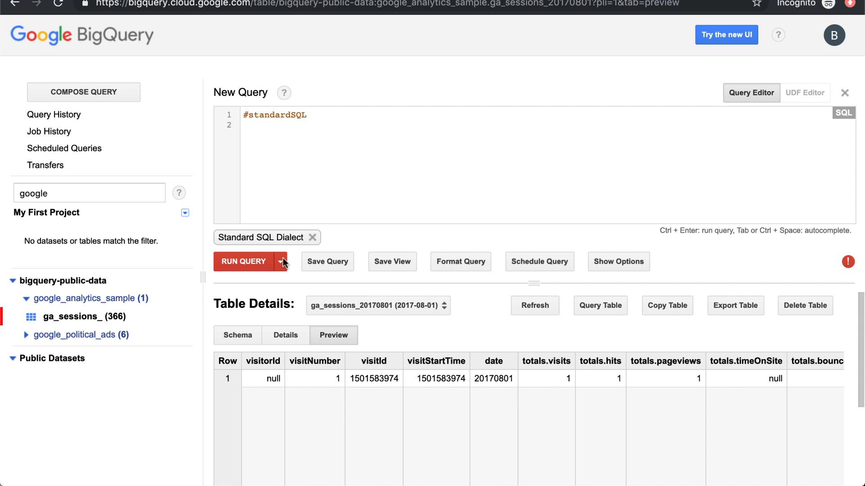
{"action": "mouse_move", "coordinate": [447, 390]}
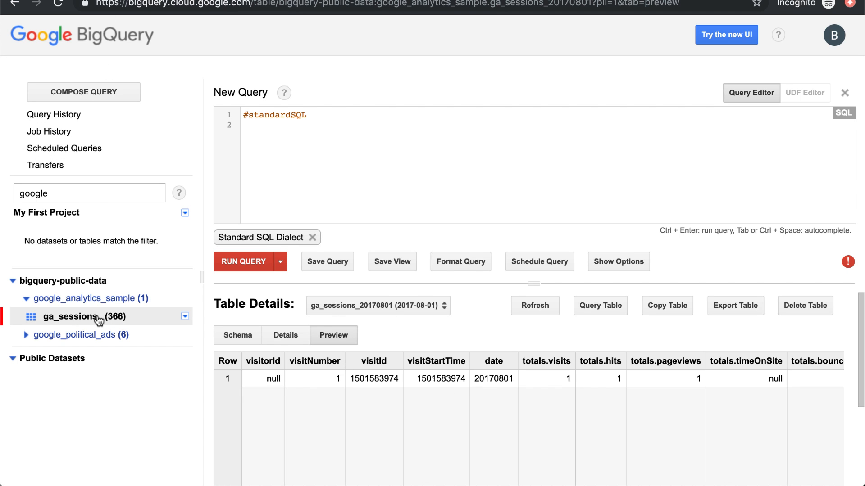
{"action": "left_click", "coordinate": [237, 335]}
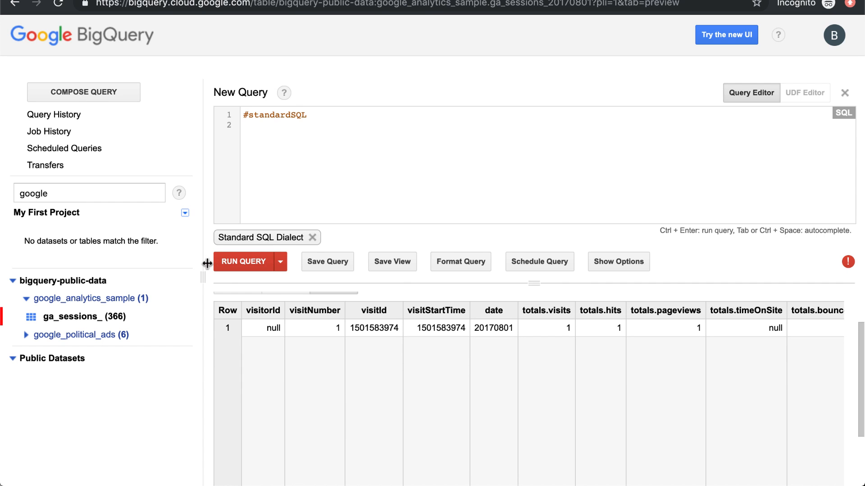
{"action": "mouse_move", "coordinate": [841, 380]}
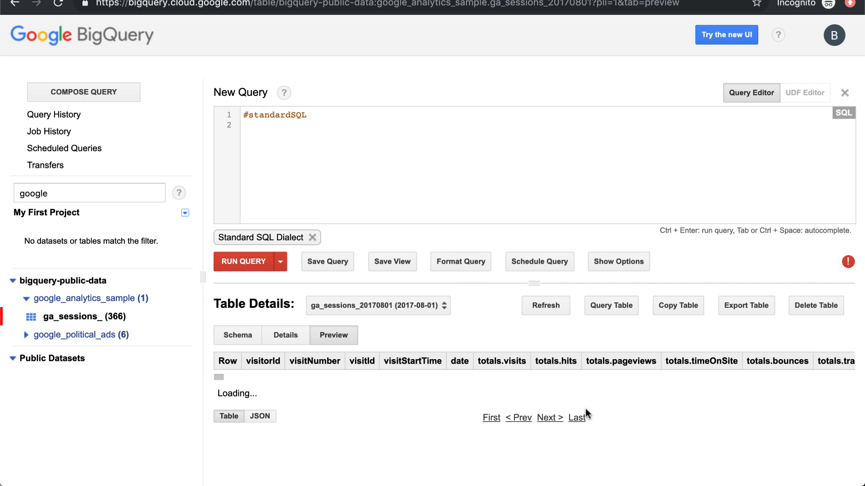
{"action": "mouse_move", "coordinate": [546, 435]}
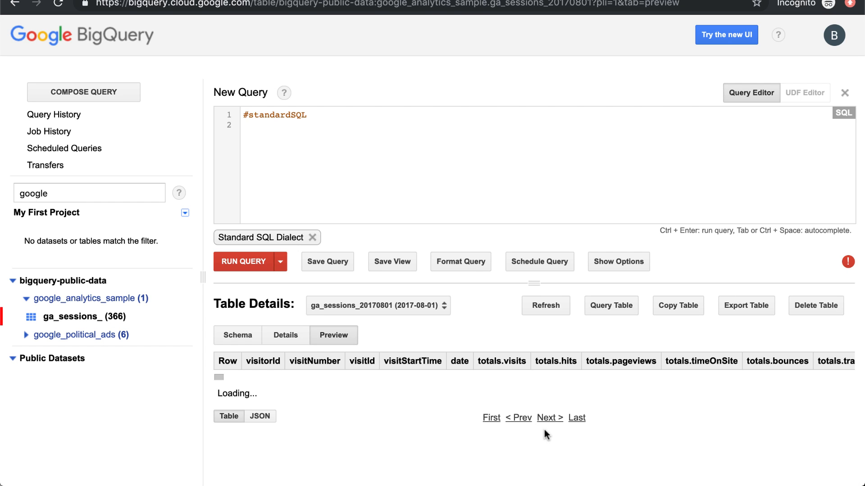
{"action": "mouse_move", "coordinate": [422, 382]}
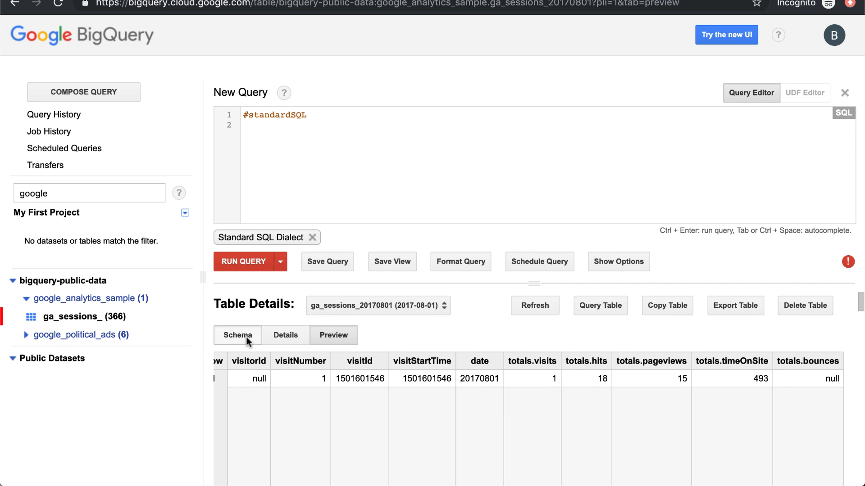
{"action": "left_click", "coordinate": [237, 335]}
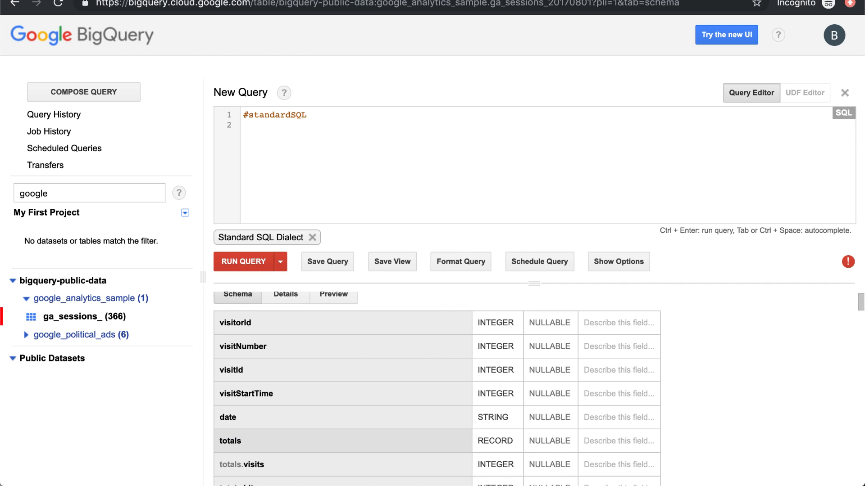
In the newer console tab, browse the Explore public datasets marketplace via ADD DATA.
{"action": "left_click", "coordinate": [726, 35]}
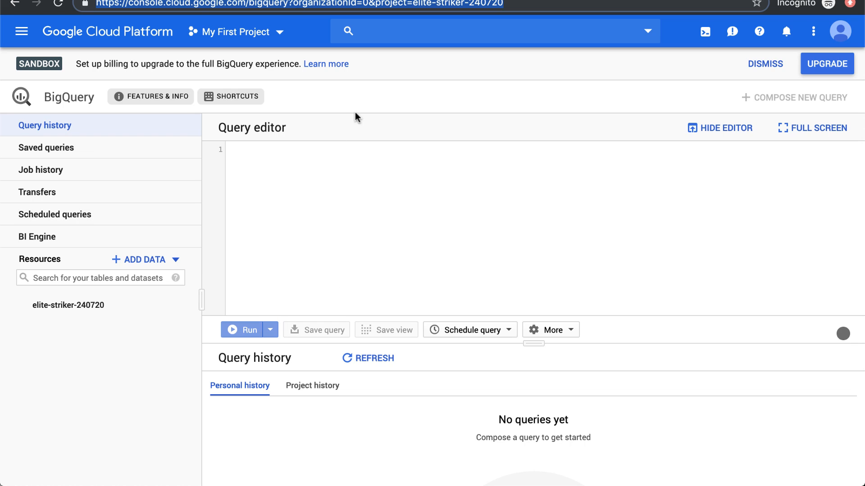
{"action": "mouse_move", "coordinate": [333, 264]}
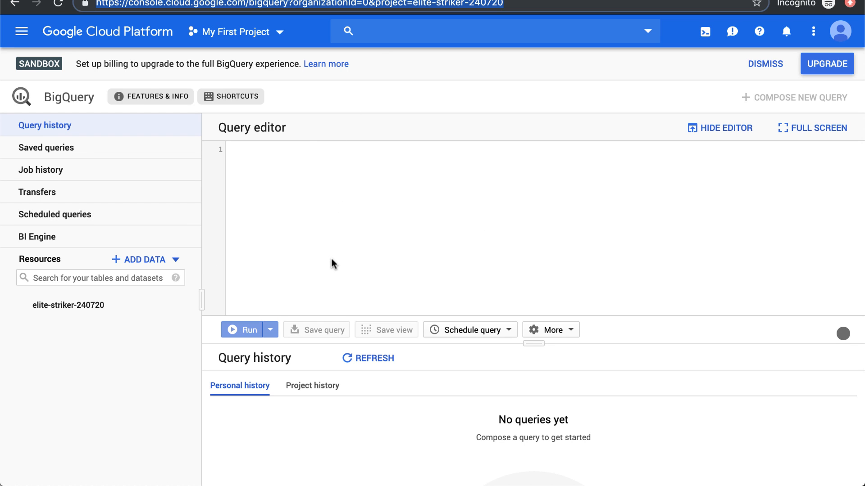
{"action": "mouse_move", "coordinate": [147, 259]}
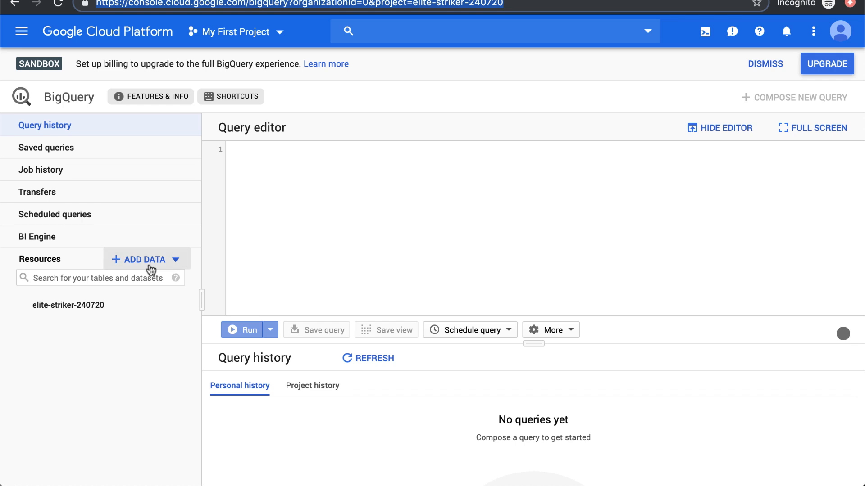
{"action": "left_click", "coordinate": [146, 260]}
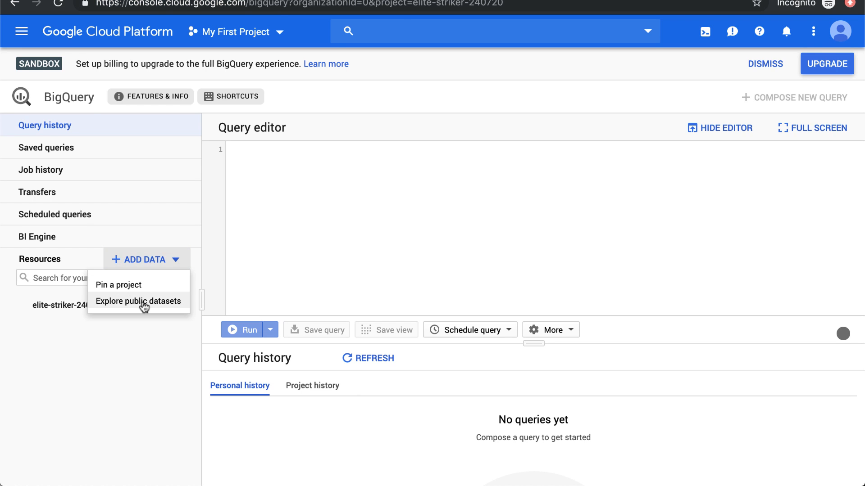
{"action": "left_click", "coordinate": [138, 301]}
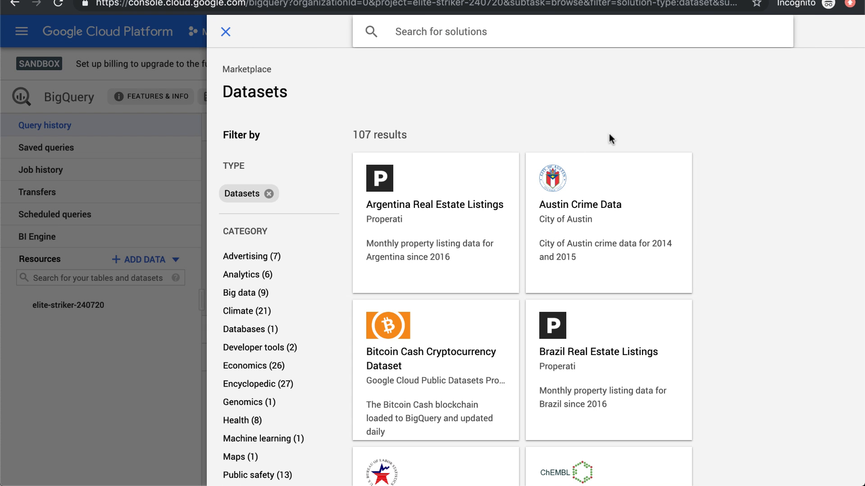
{"action": "scroll", "scroll_direction": "down", "scroll_amount": 3}
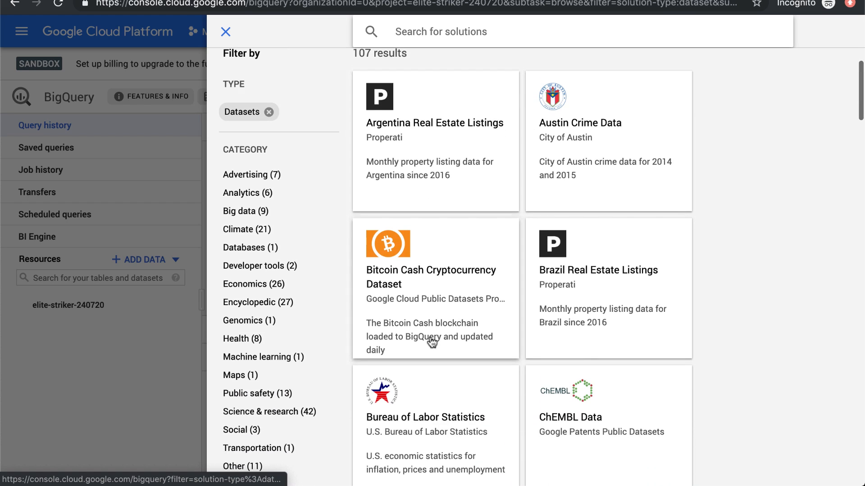
{"action": "scroll", "scroll_direction": "down", "scroll_amount": 3}
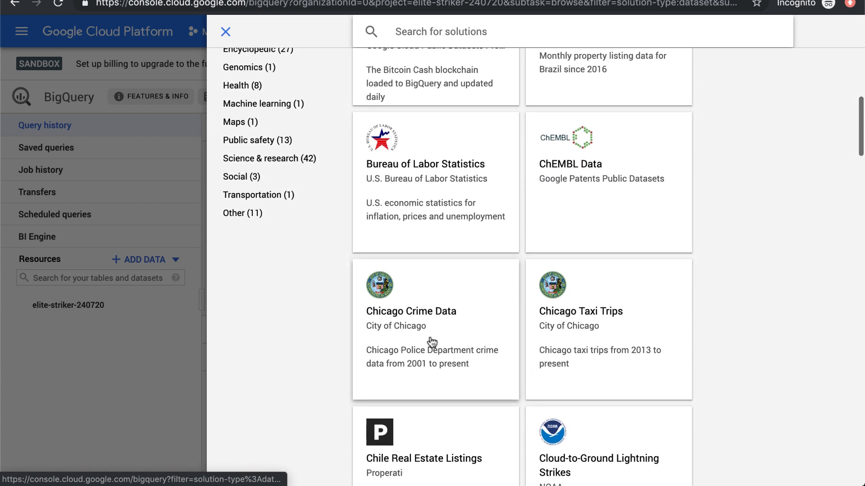
{"action": "scroll", "scroll_direction": "down", "scroll_amount": 3}
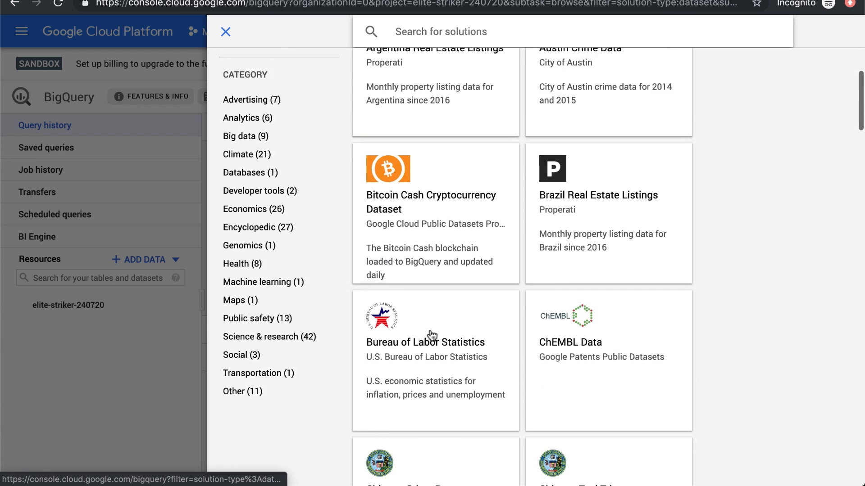
Search the marketplace for 'google analytics' datasets, then return to the classic BigQuery tab.
{"action": "type", "text": "google analytics"}
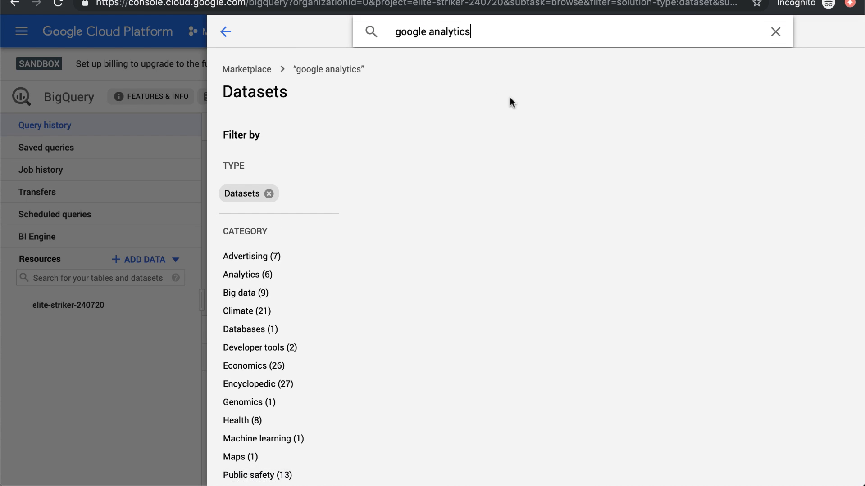
{"action": "scroll", "scroll_direction": "down", "scroll_amount": 3}
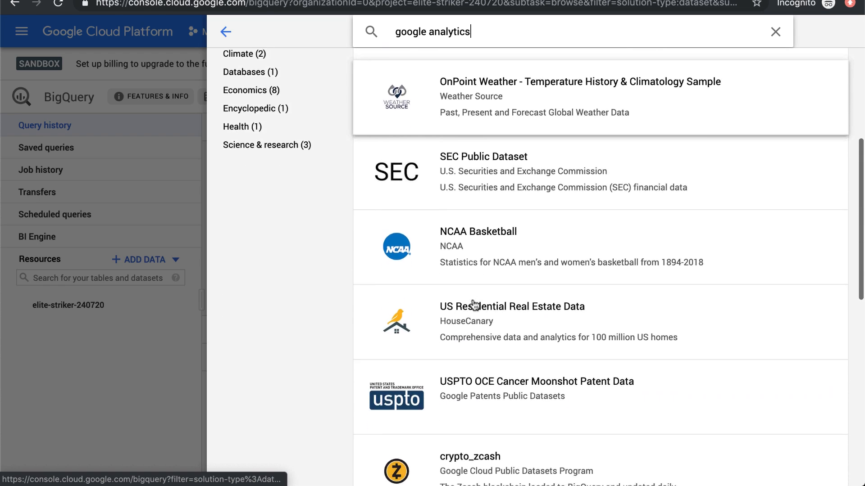
{"action": "scroll", "scroll_direction": "down", "scroll_amount": 3}
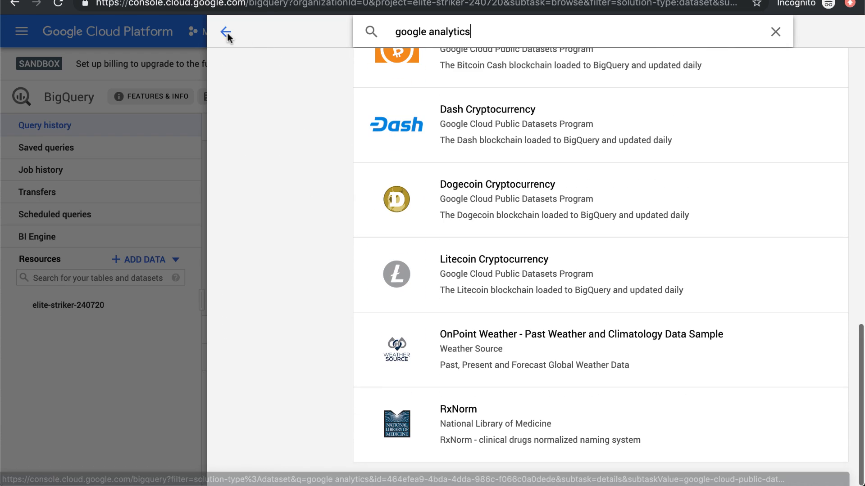
{"action": "left_click", "coordinate": [226, 32]}
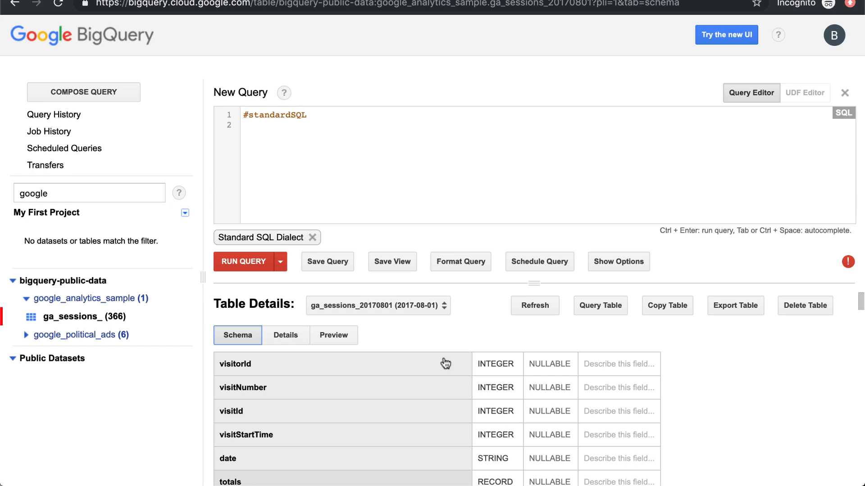
Run SELECT * LIMIT 1000 on ga_sessions_20170801, confirming the billed query, and view its results.
{"action": "left_click", "coordinate": [600, 305]}
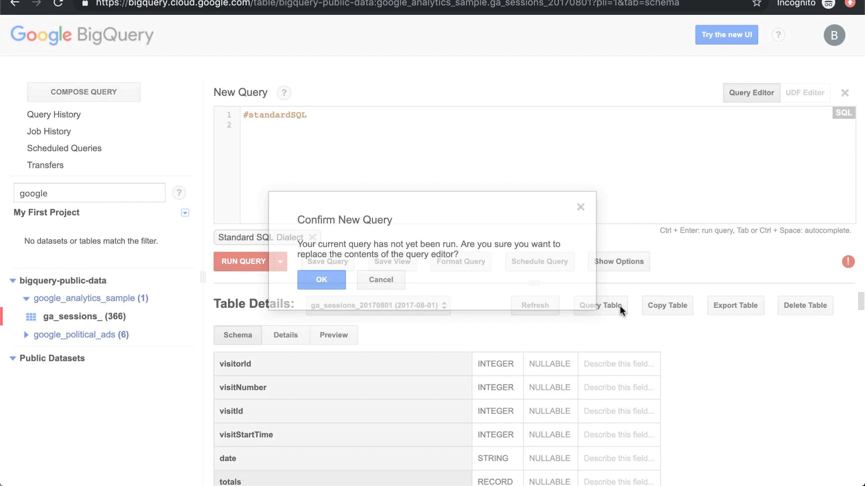
{"action": "left_click", "coordinate": [320, 280]}
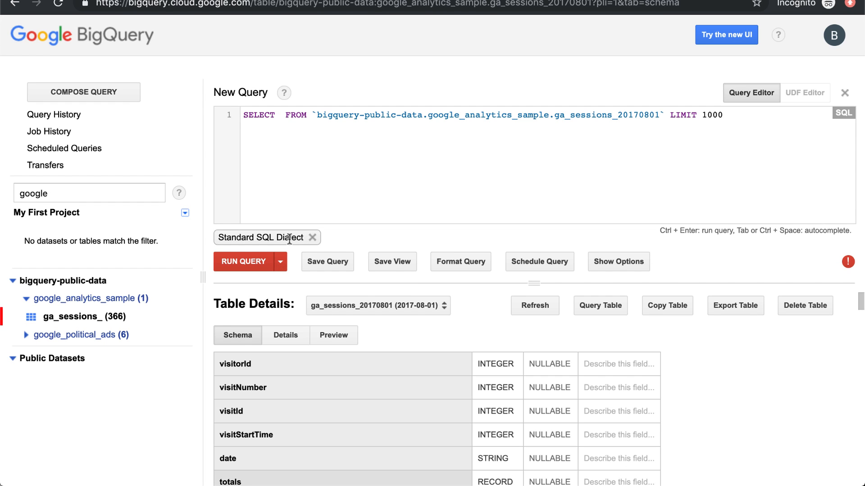
{"action": "left_click", "coordinate": [243, 261]}
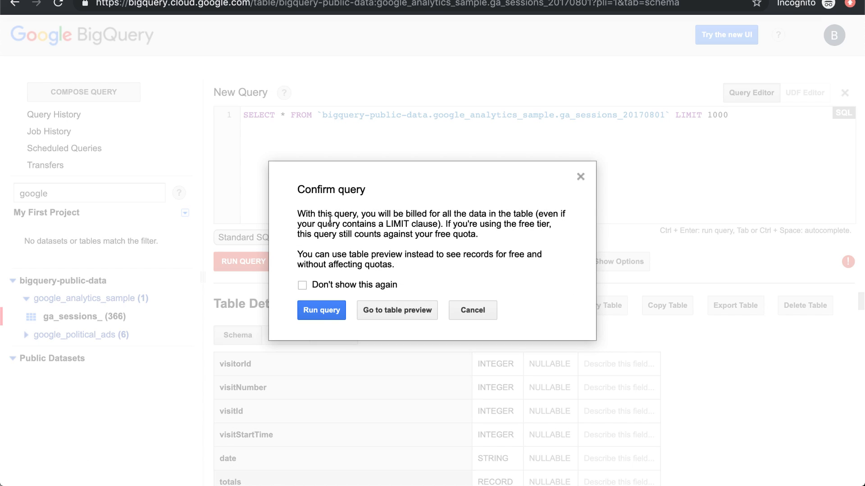
{"action": "left_click", "coordinate": [321, 310]}
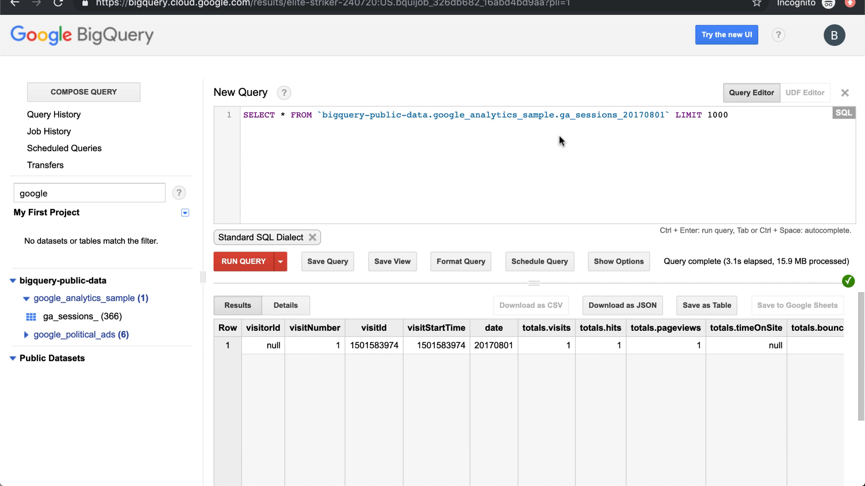
{"action": "mouse_move", "coordinate": [249, 13]}
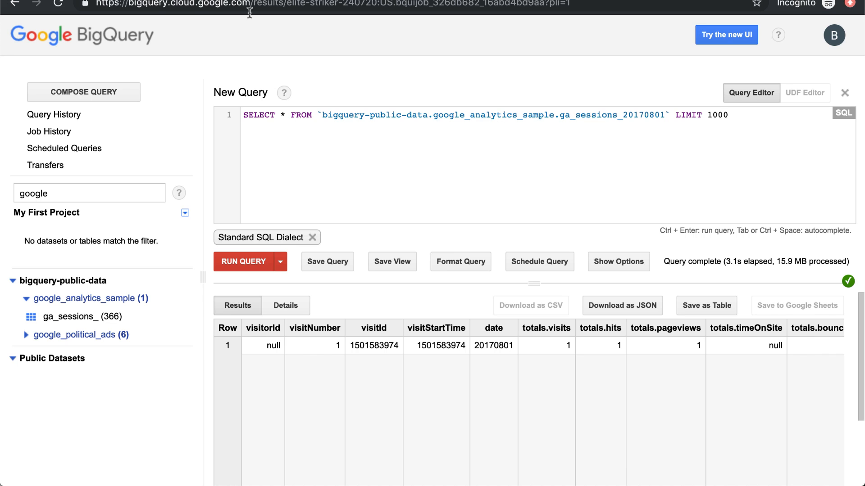
{"action": "left_click", "coordinate": [726, 34]}
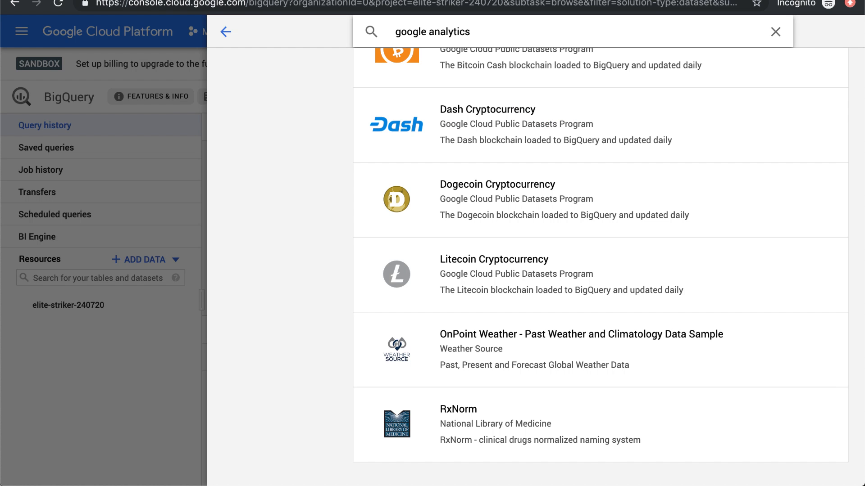